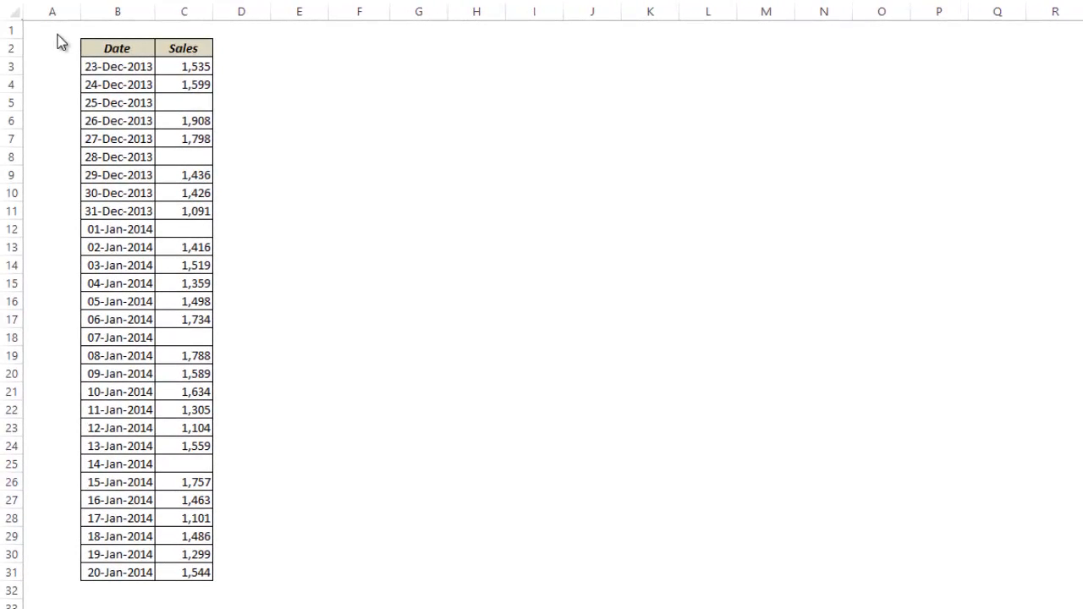
Inspect one of the blank Sales cells in the Date and Sales table
{"action": "left_click", "coordinate": [52, 29]}
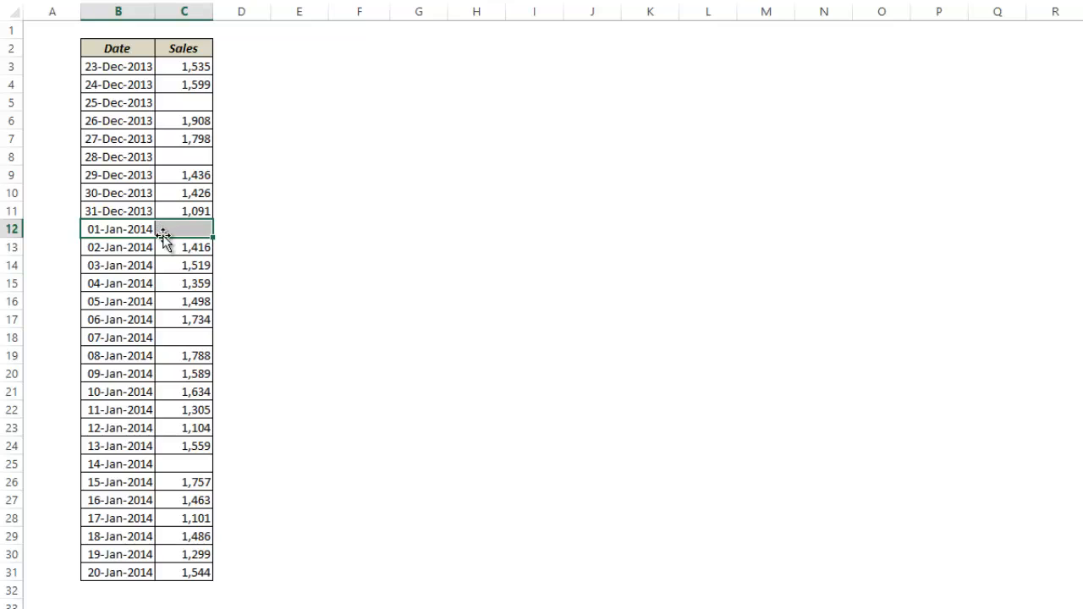
{"action": "left_click", "coordinate": [184, 338]}
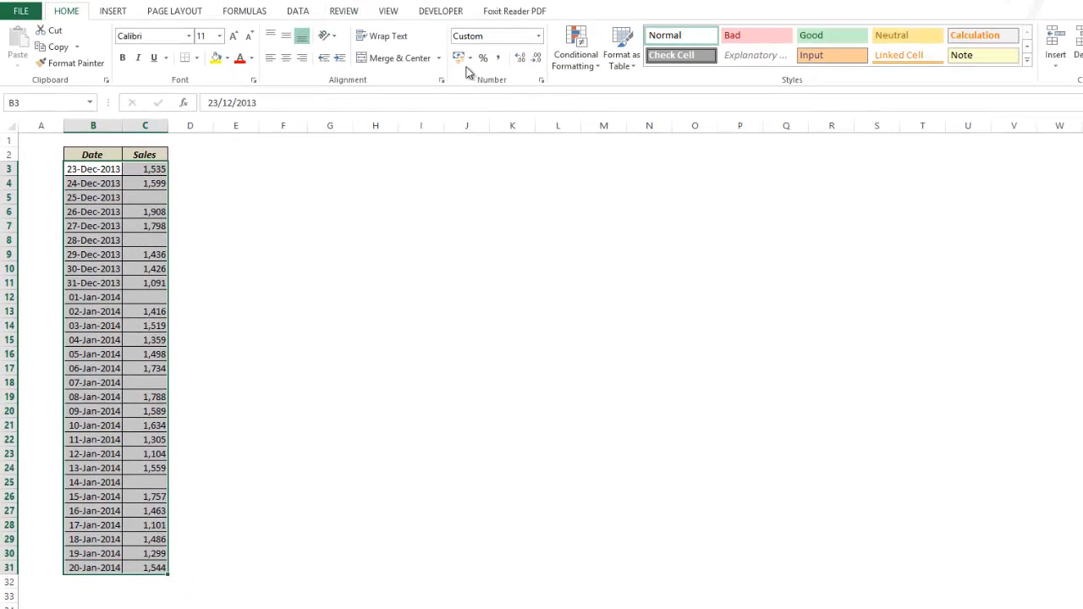
Insert a Line with Markers chart of sales by date
{"action": "left_click", "coordinate": [112, 11]}
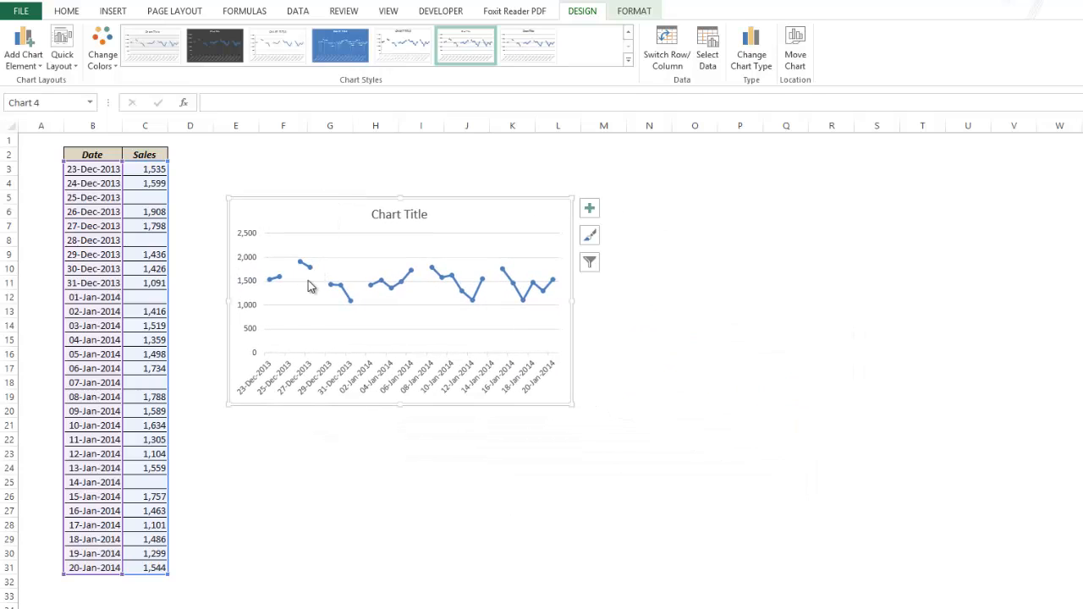
{"action": "mouse_move", "coordinate": [290, 272]}
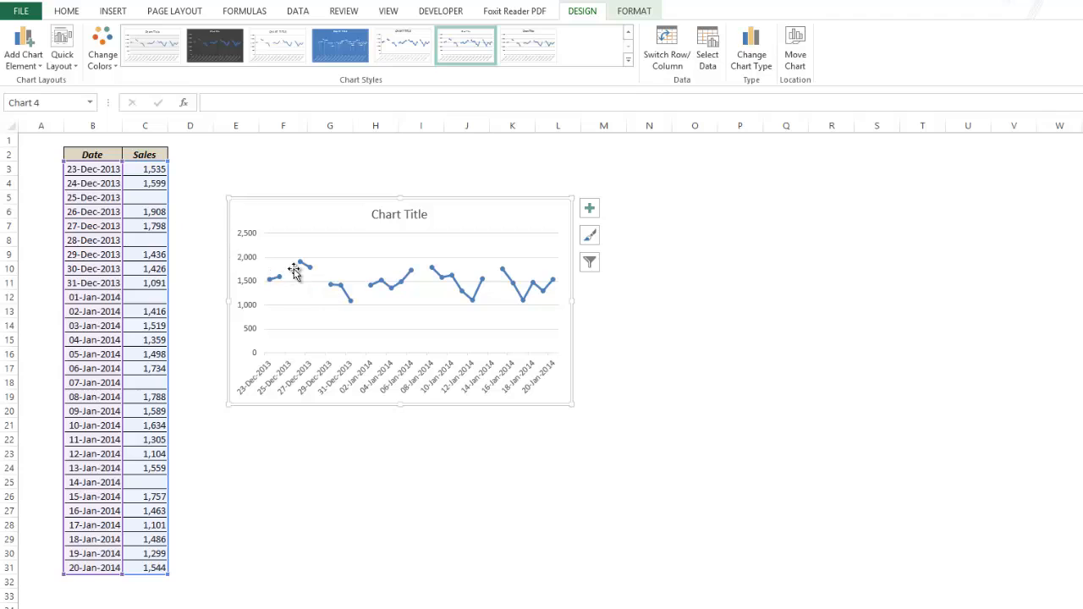
{"action": "mouse_move", "coordinate": [385, 296]}
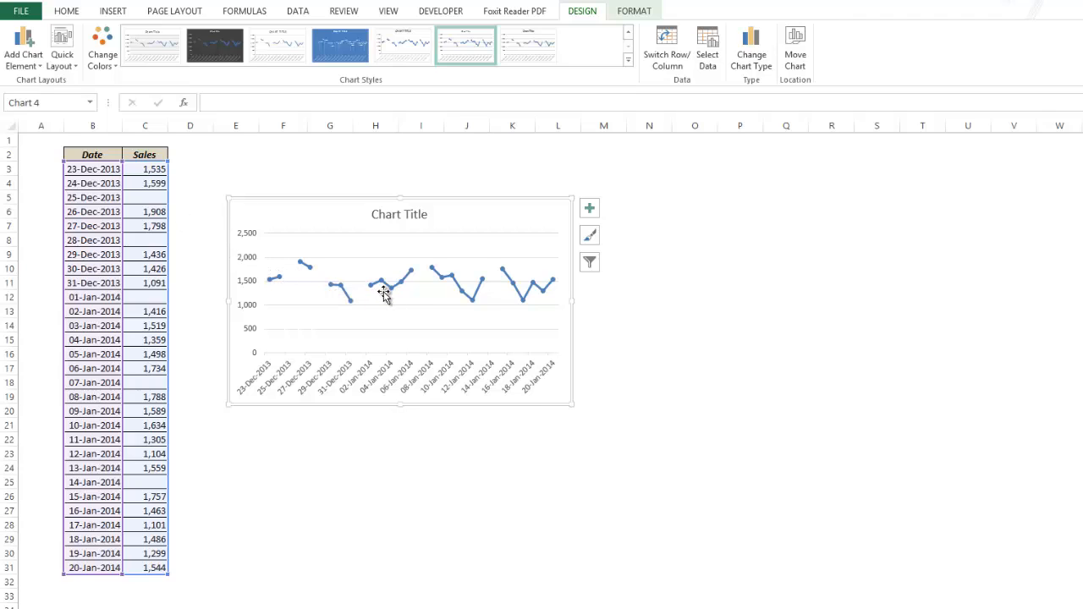
{"action": "mouse_move", "coordinate": [394, 308]}
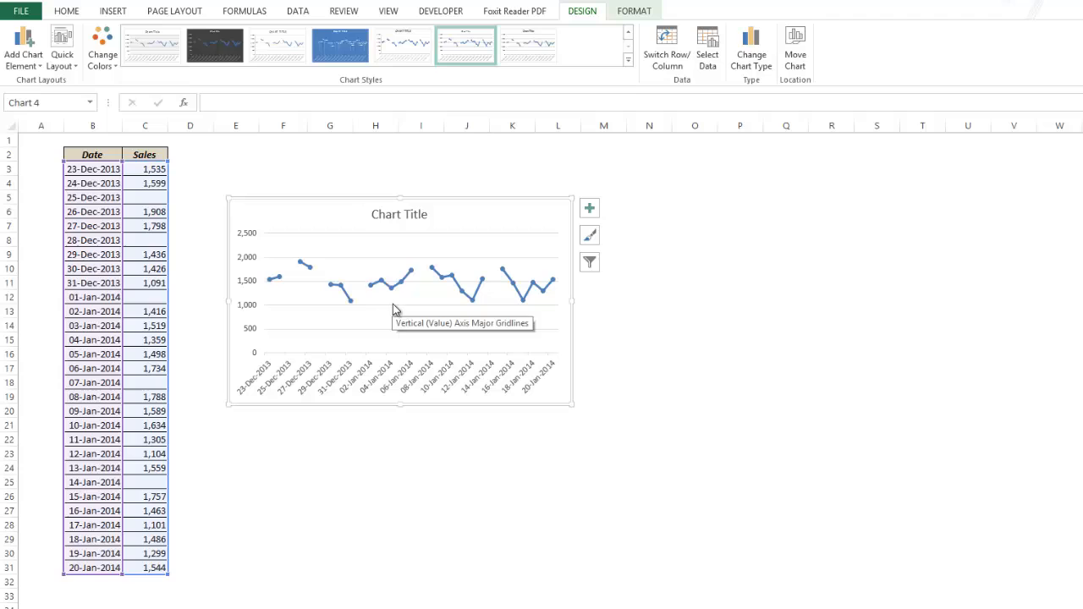
{"action": "mouse_move", "coordinate": [406, 313]}
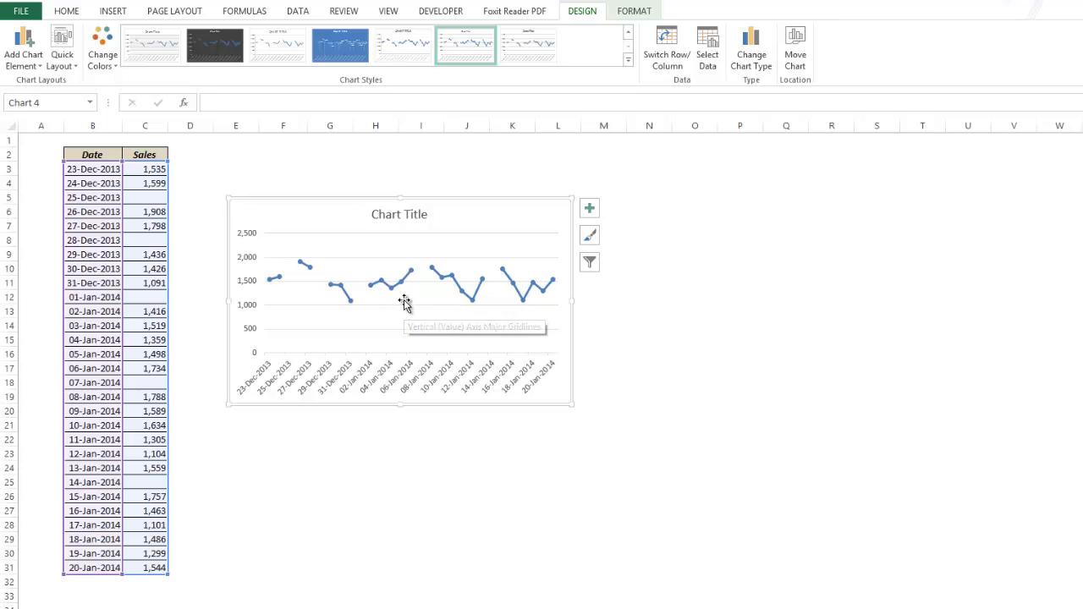
{"action": "mouse_move", "coordinate": [397, 303]}
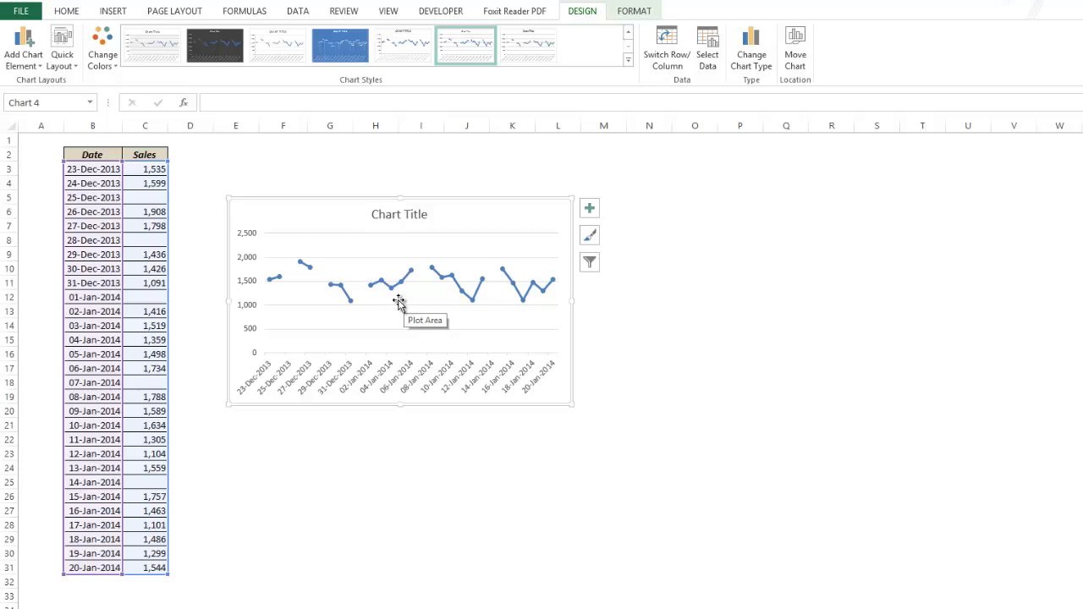
{"action": "mouse_move", "coordinate": [398, 304]}
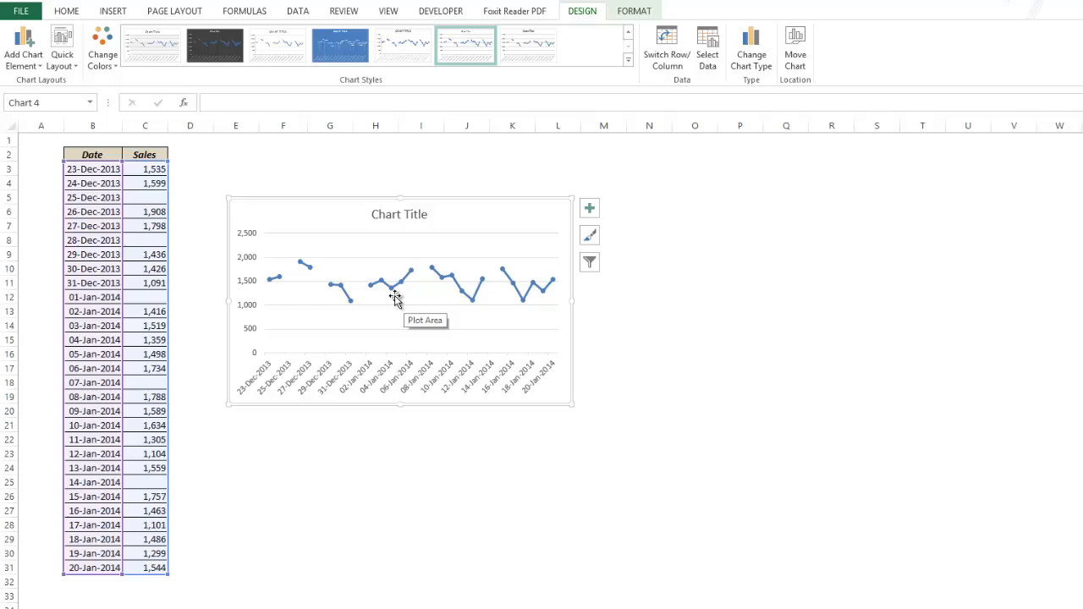
{"action": "mouse_move", "coordinate": [507, 237]}
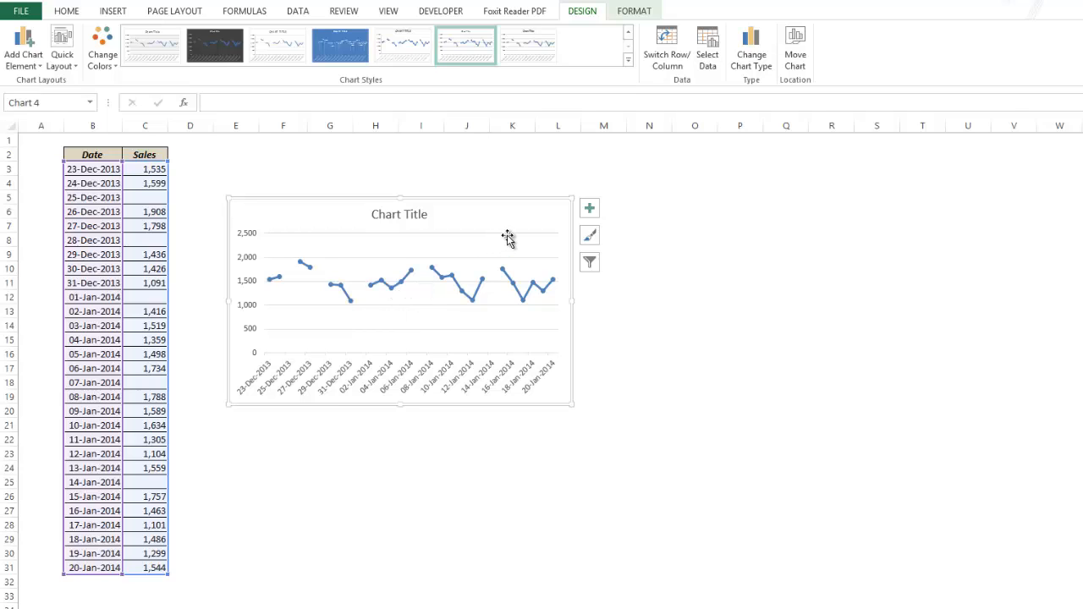
{"action": "mouse_move", "coordinate": [508, 241]}
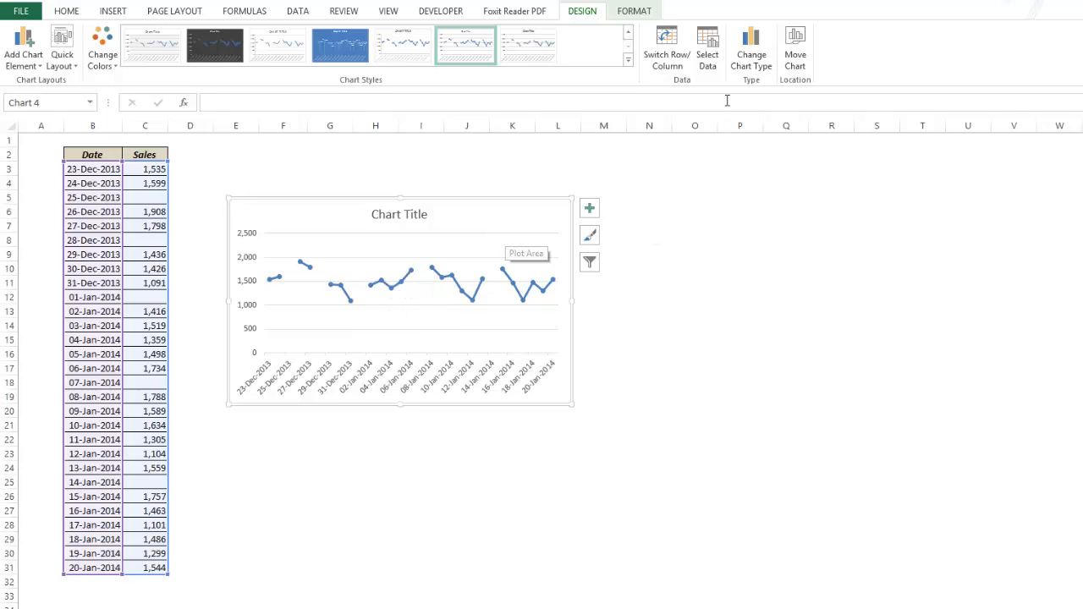
In Select Data's Hidden and Empty Cells settings, choose Zero for empty cells
{"action": "left_click", "coordinate": [706, 49]}
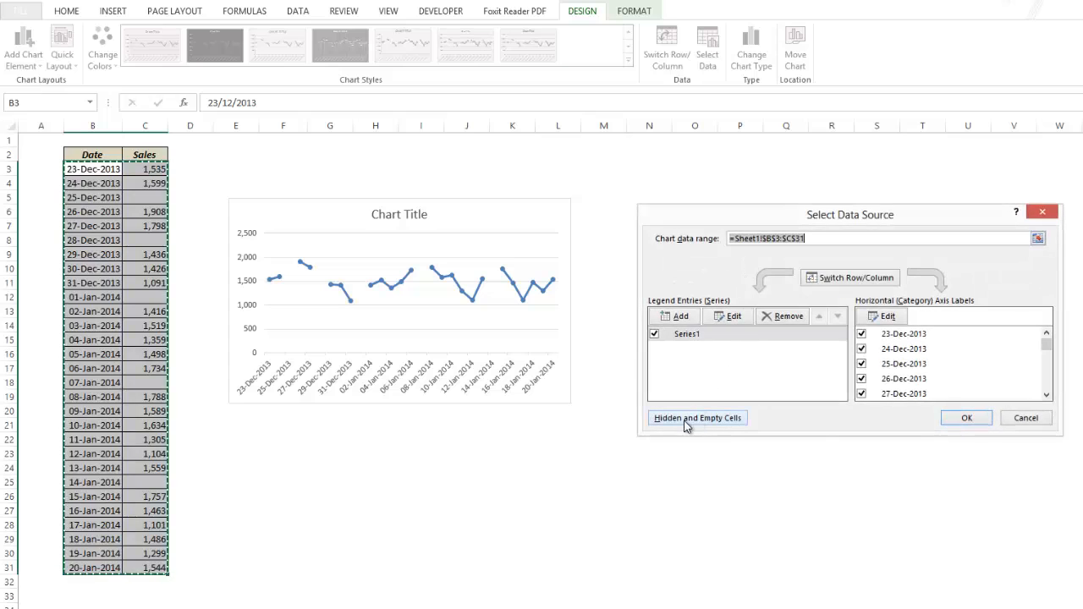
{"action": "mouse_move", "coordinate": [697, 417]}
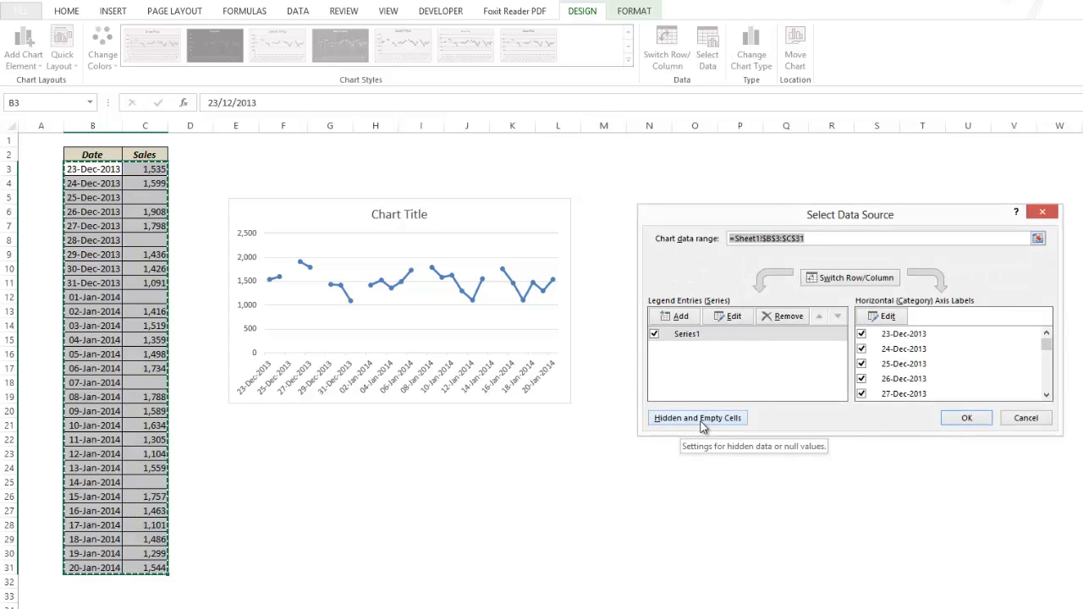
{"action": "left_click", "coordinate": [697, 417]}
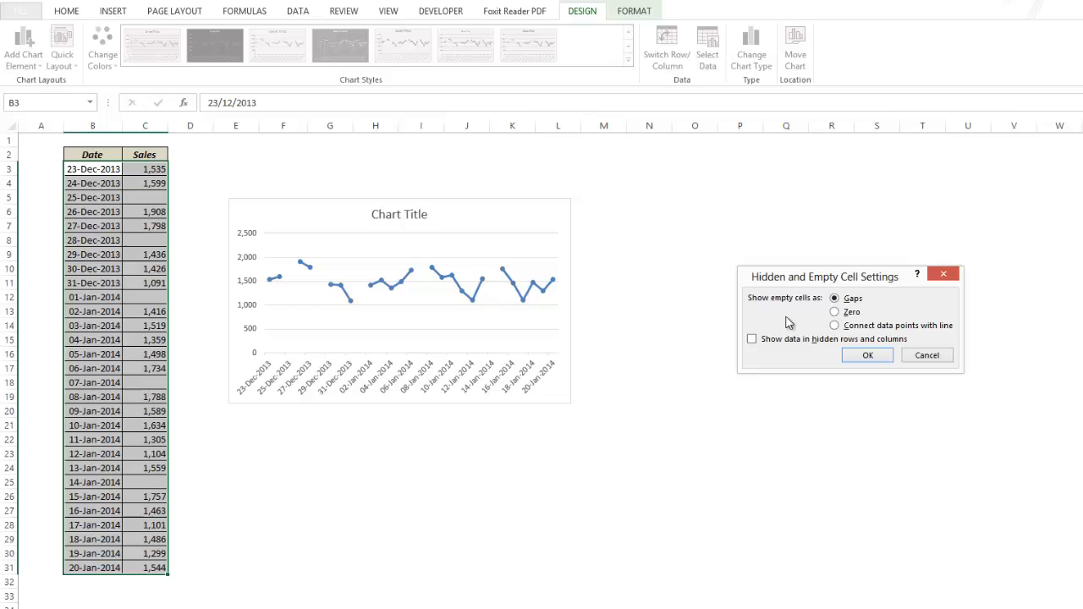
{"action": "left_click_drag", "start_coordinate": [823, 276], "coordinate": [696, 219]}
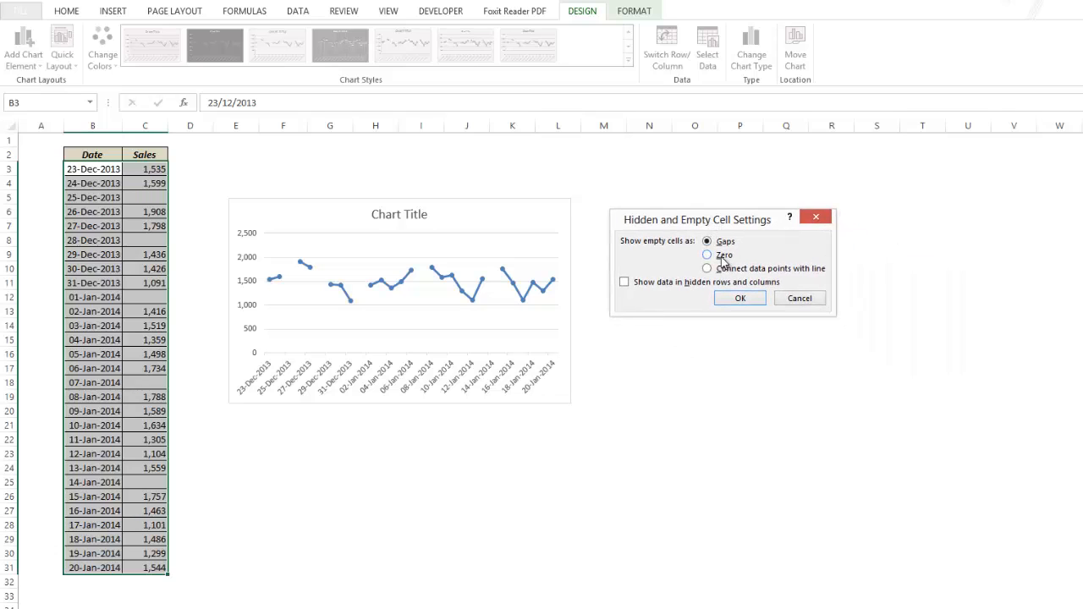
{"action": "mouse_move", "coordinate": [738, 247]}
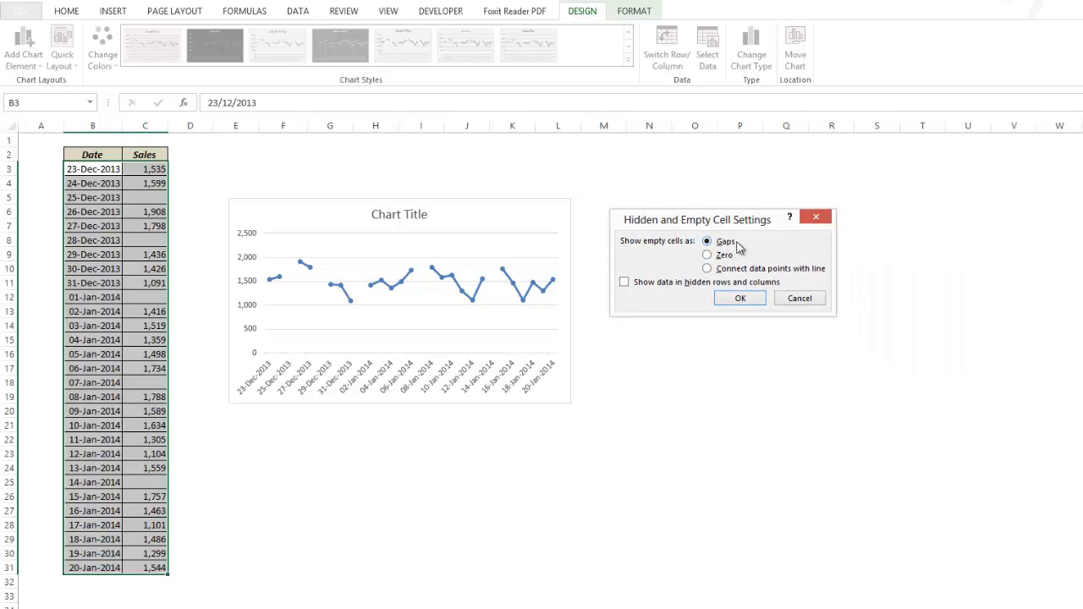
{"action": "mouse_move", "coordinate": [753, 279]}
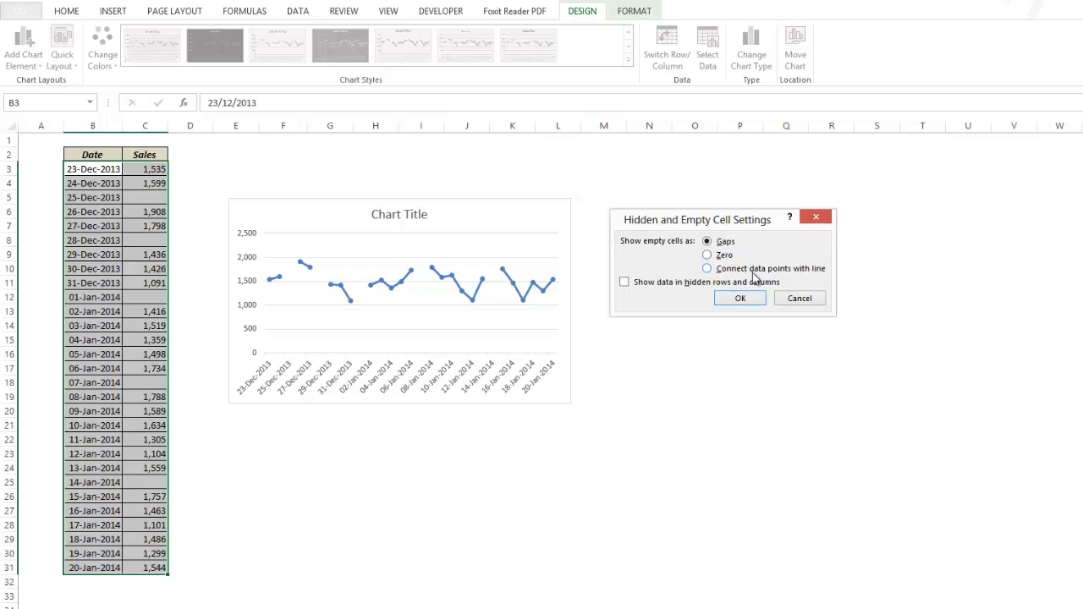
{"action": "mouse_move", "coordinate": [738, 249]}
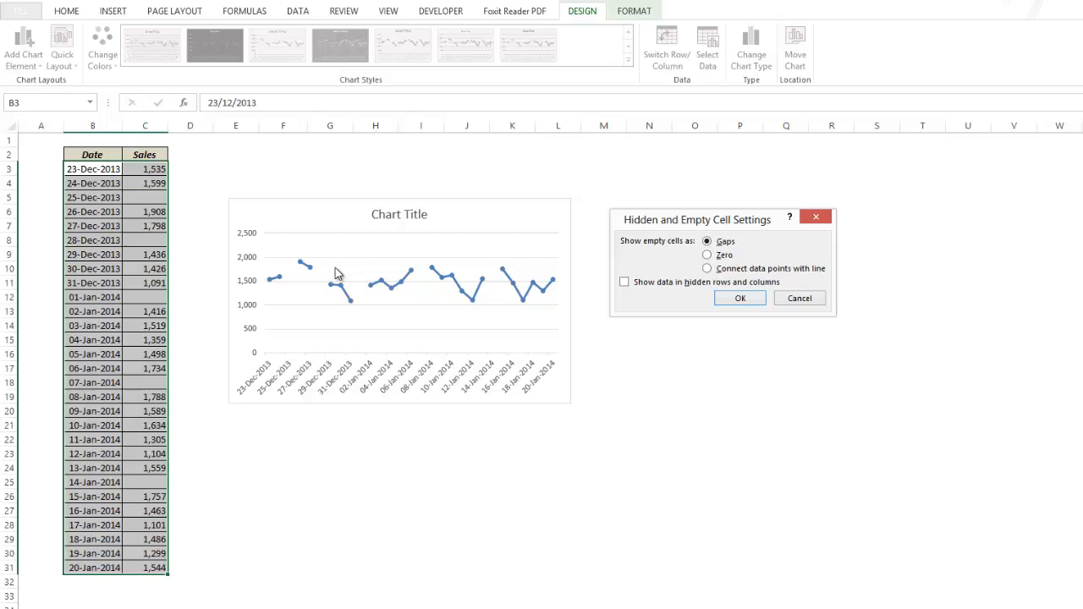
{"action": "mouse_move", "coordinate": [706, 256]}
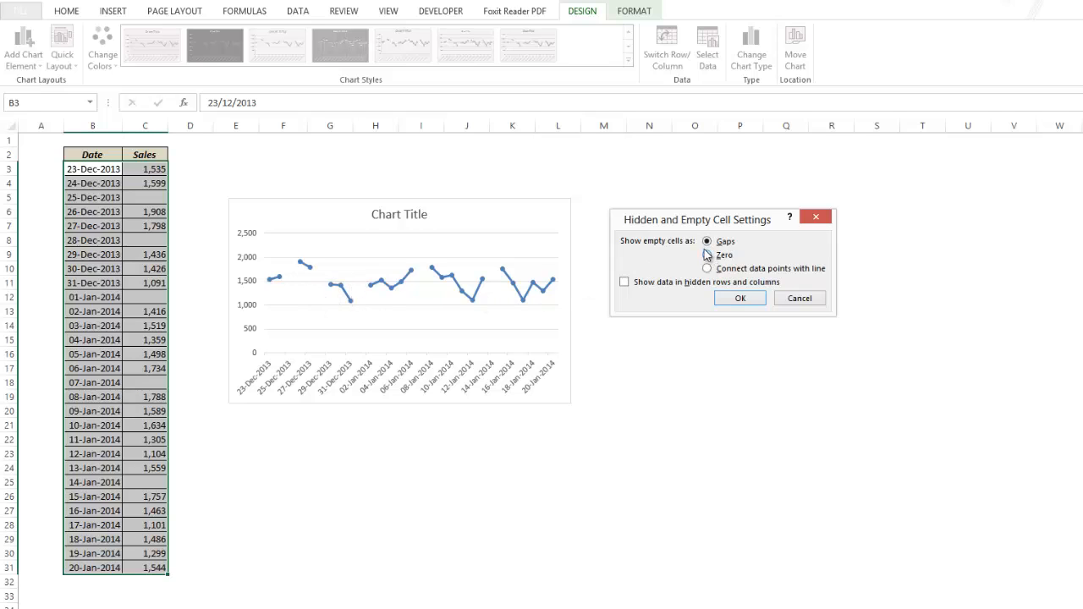
{"action": "mouse_move", "coordinate": [696, 260]}
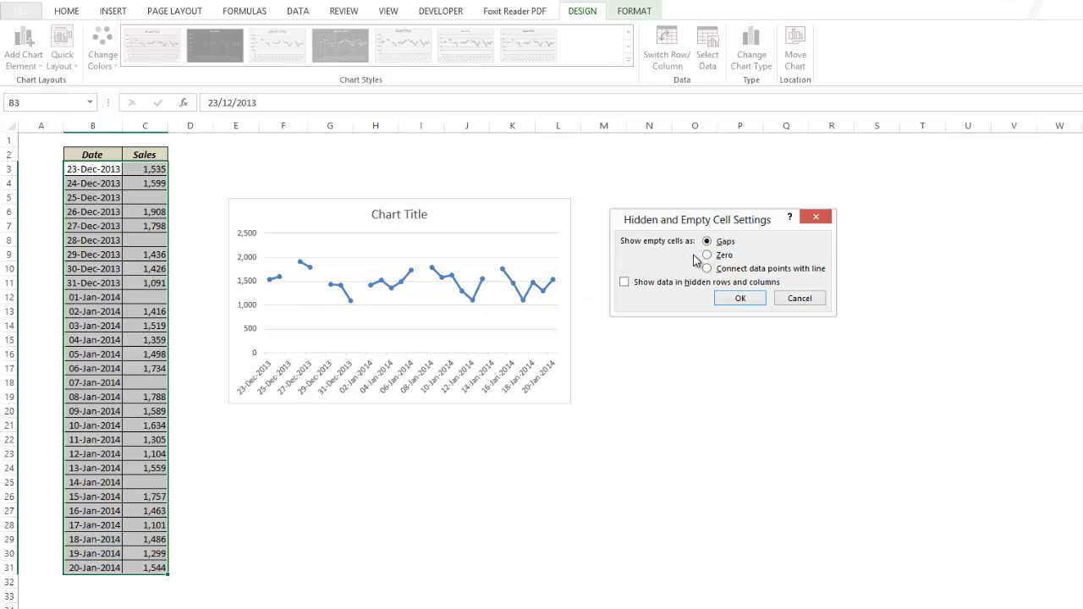
{"action": "left_click", "coordinate": [706, 255]}
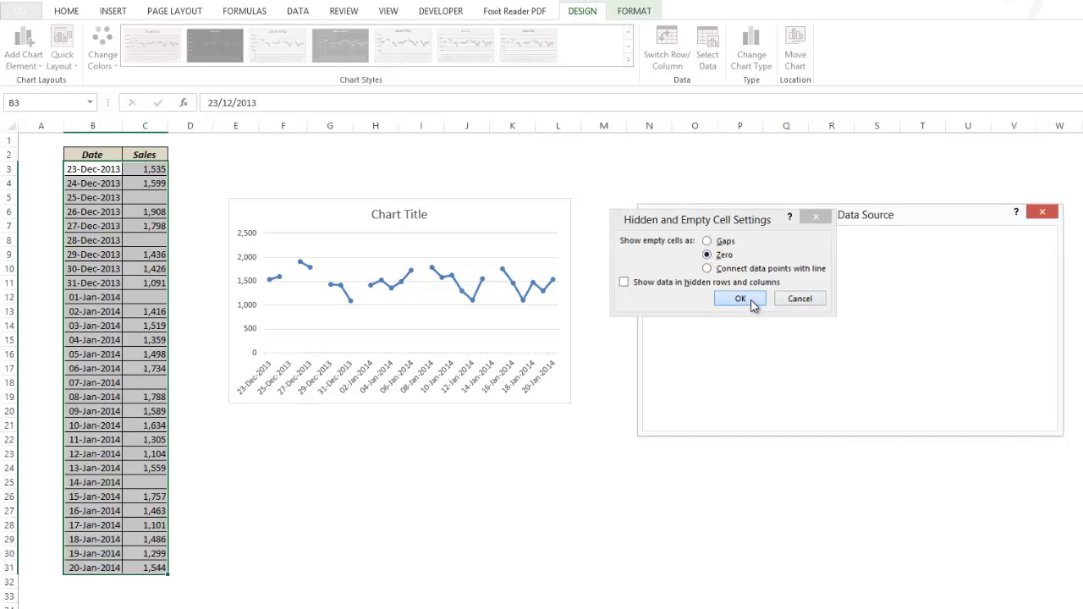
{"action": "left_click", "coordinate": [738, 298]}
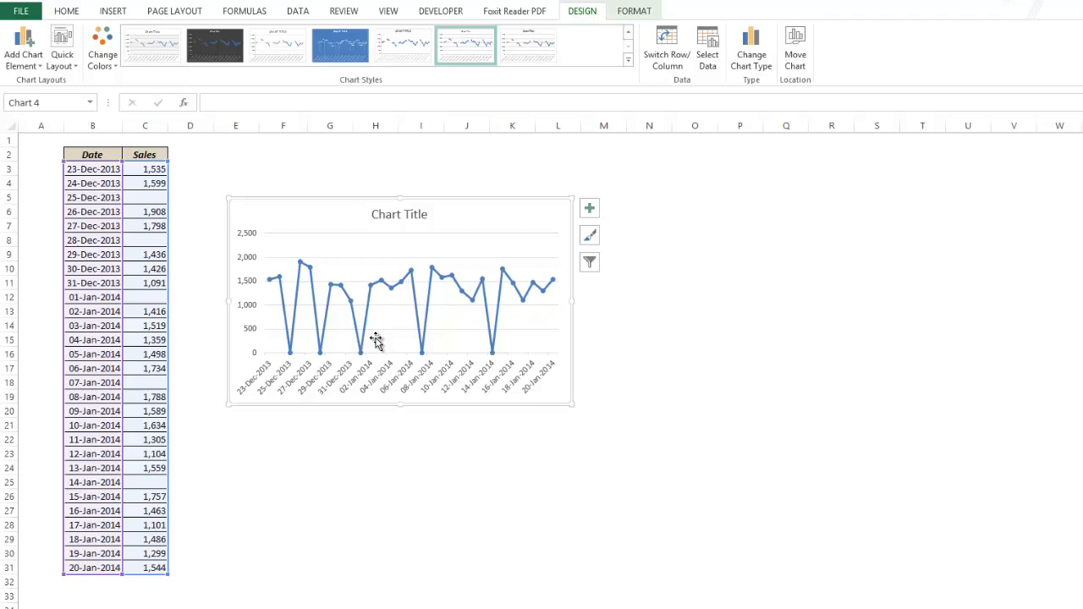
{"action": "mouse_move", "coordinate": [353, 315]}
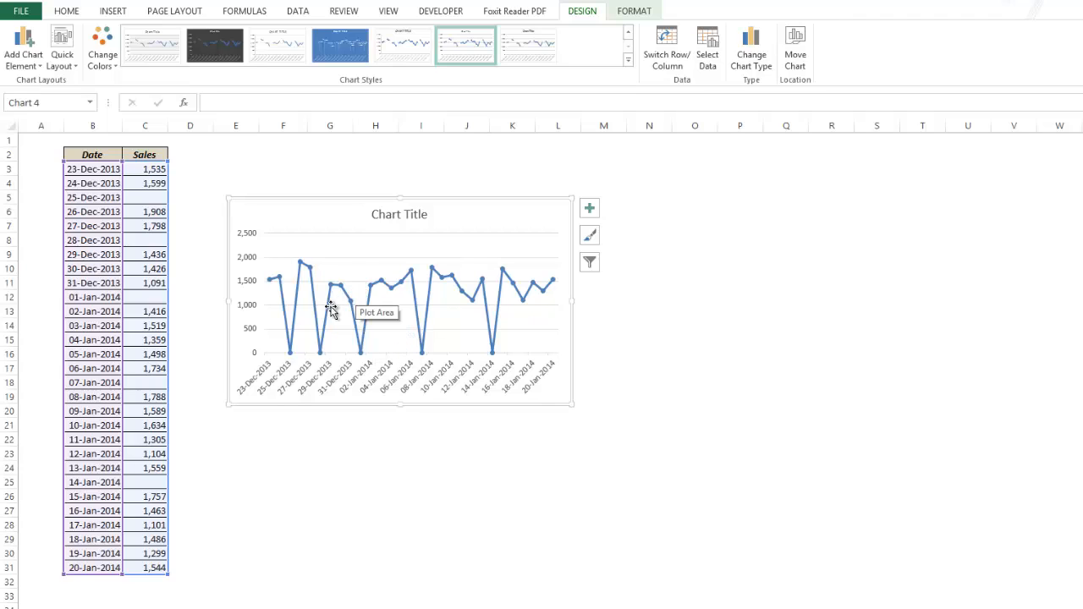
{"action": "mouse_move", "coordinate": [292, 355]}
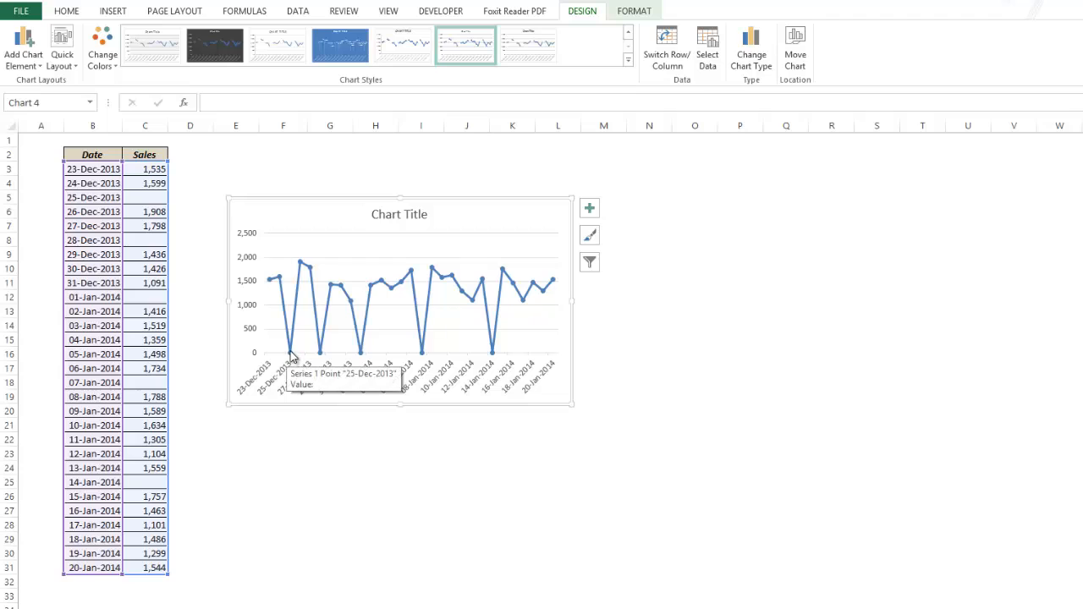
{"action": "mouse_move", "coordinate": [294, 352]}
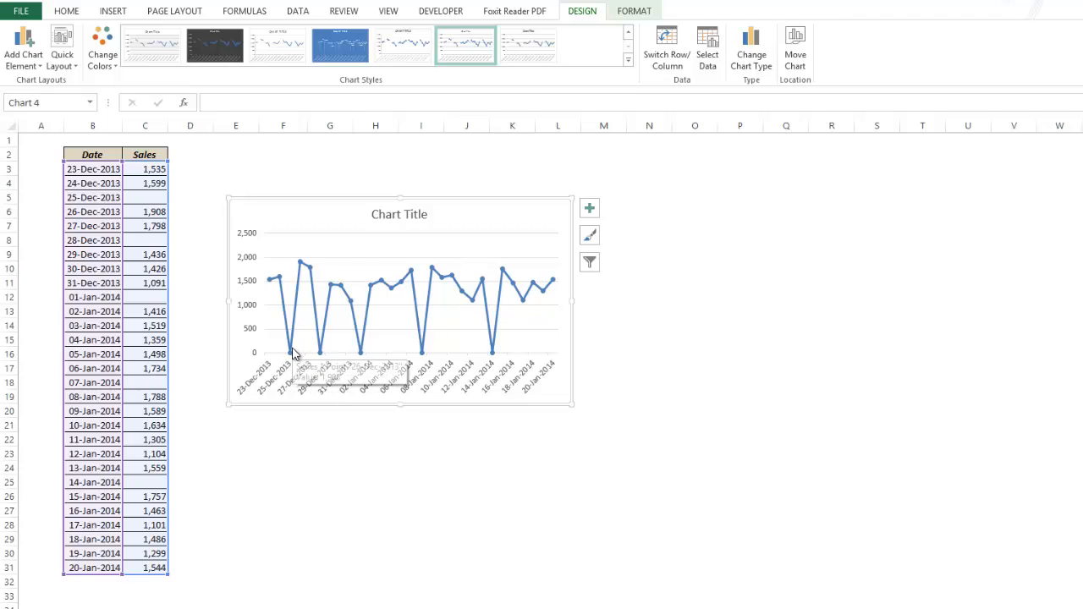
{"action": "mouse_move", "coordinate": [296, 356]}
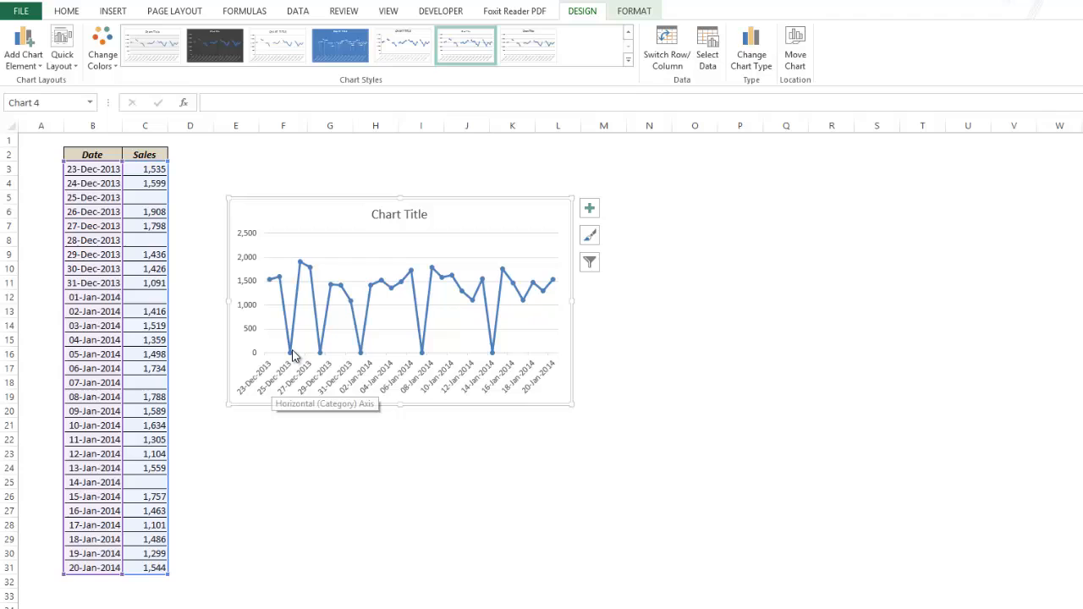
{"action": "mouse_move", "coordinate": [311, 356]}
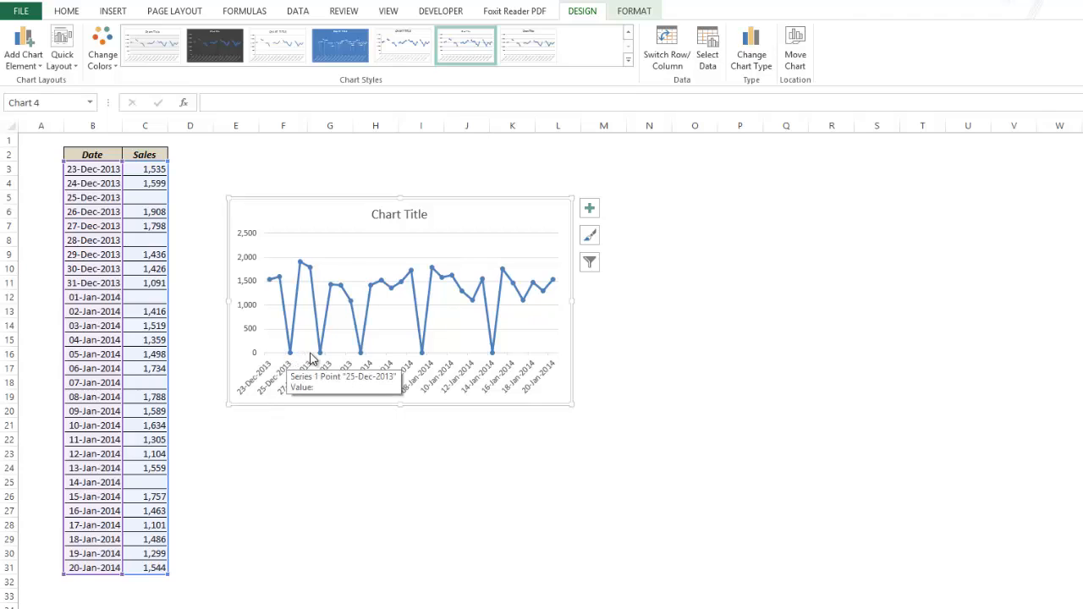
{"action": "mouse_move", "coordinate": [332, 378]}
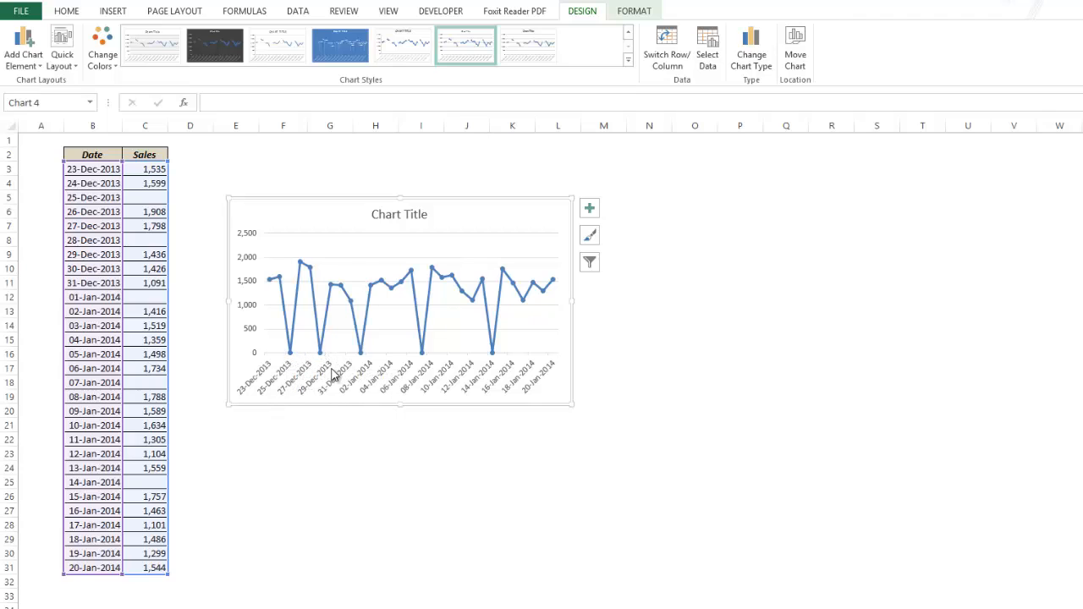
{"action": "mouse_move", "coordinate": [373, 330]}
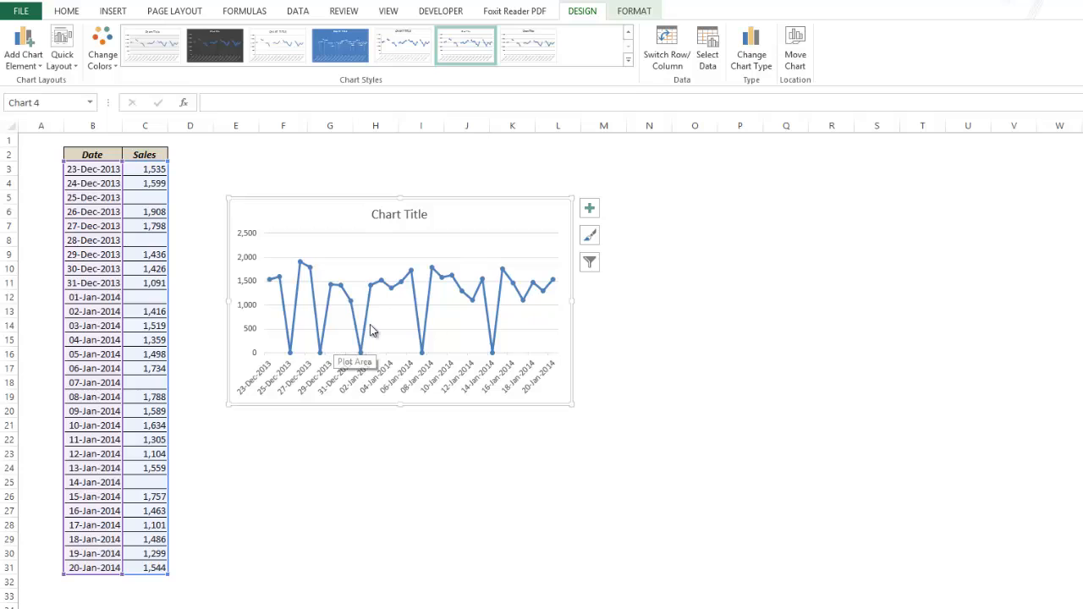
{"action": "mouse_move", "coordinate": [667, 89]}
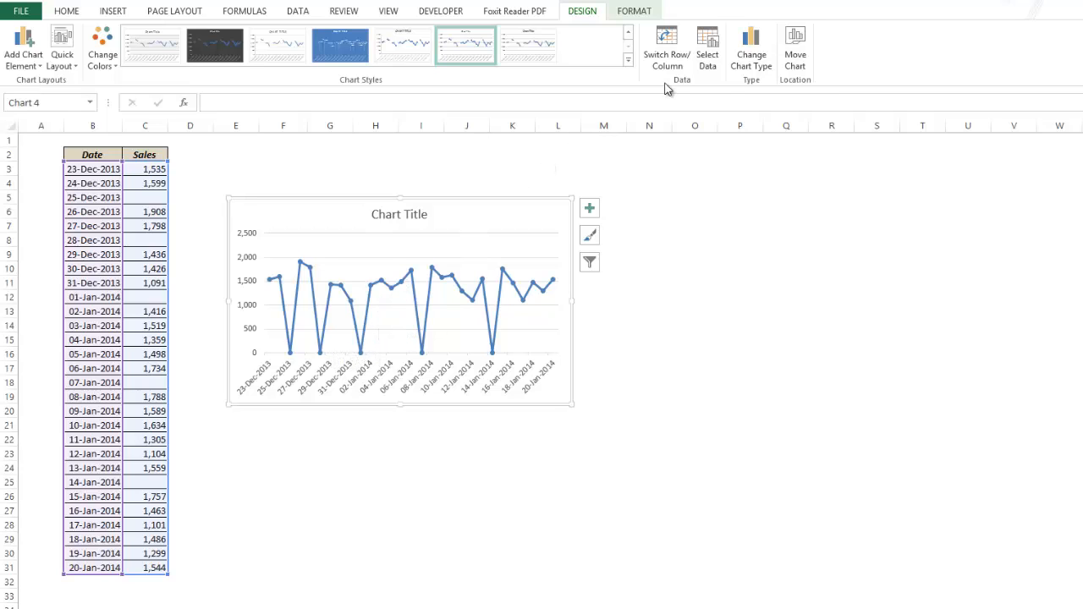
In Hidden and Empty Cells settings, choose 'Connect data points with line'
{"action": "left_click", "coordinate": [707, 47]}
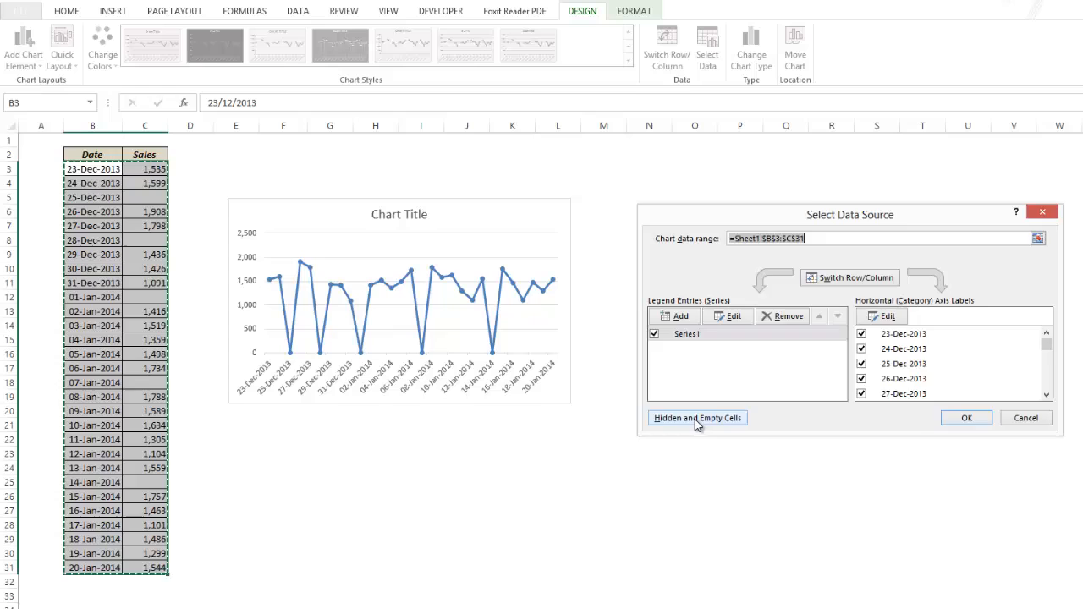
{"action": "left_click", "coordinate": [696, 417]}
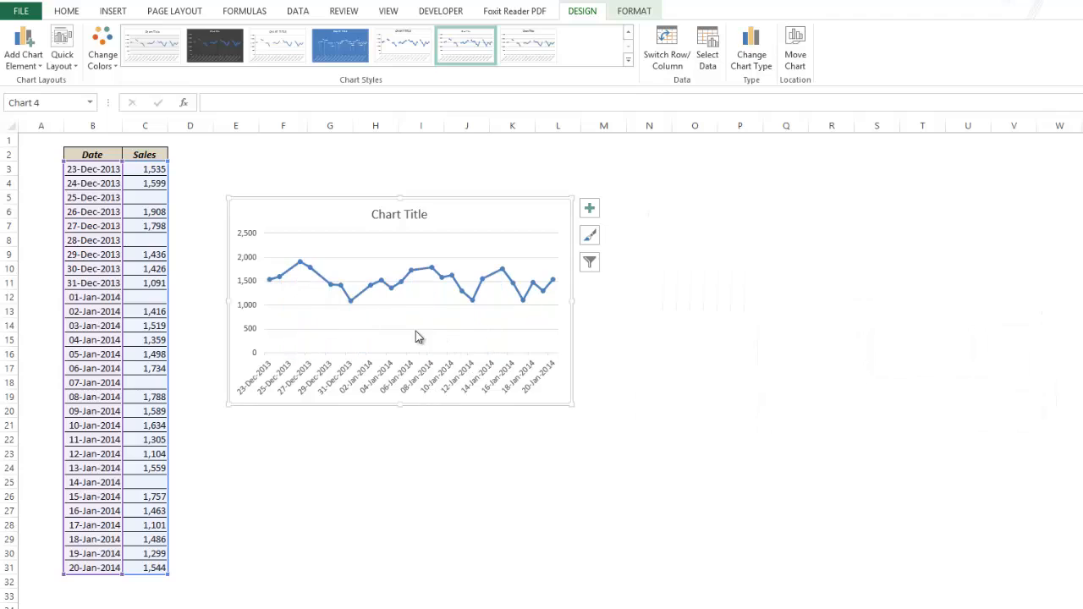
{"action": "mouse_move", "coordinate": [302, 312]}
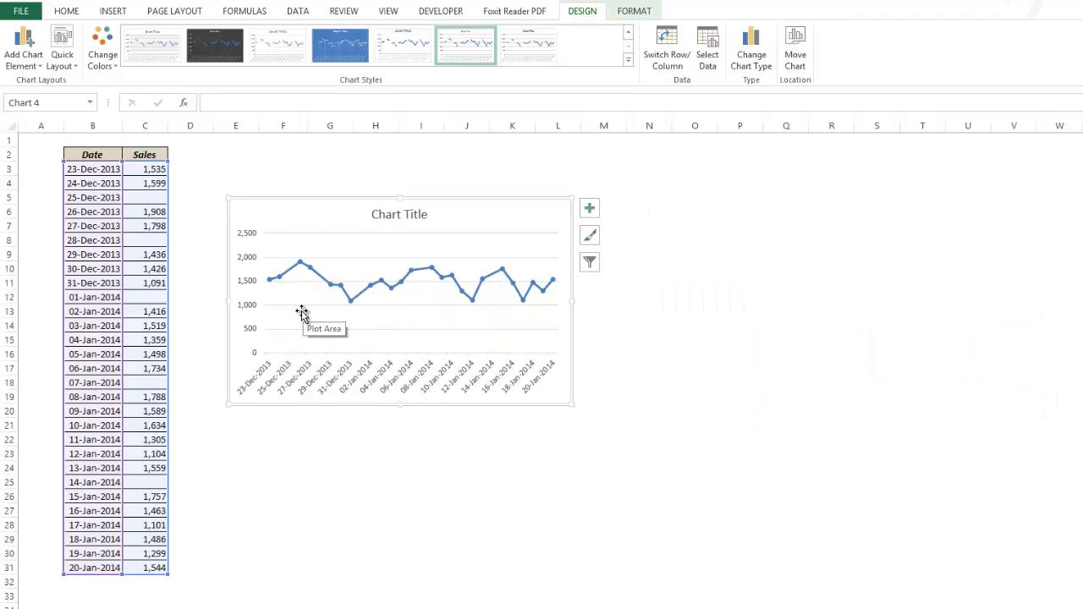
{"action": "mouse_move", "coordinate": [286, 288]}
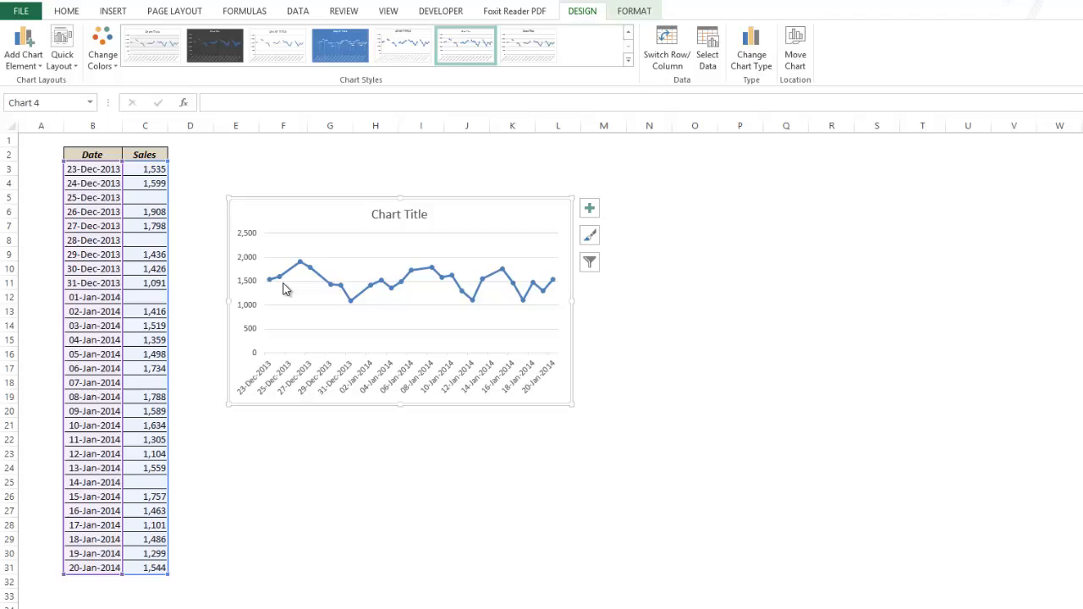
{"action": "mouse_move", "coordinate": [299, 264]}
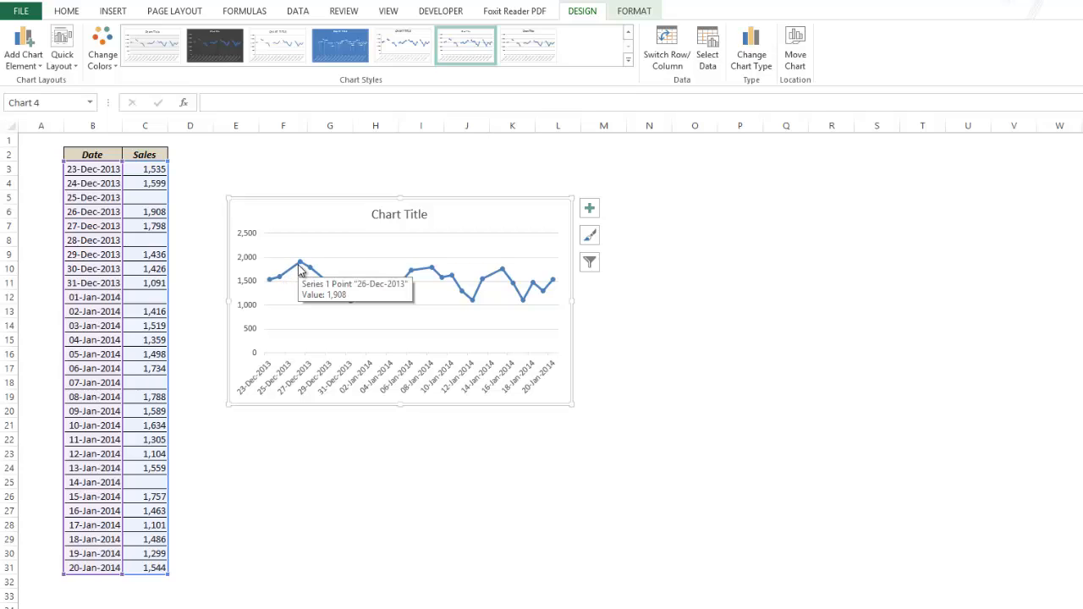
{"action": "mouse_move", "coordinate": [559, 305]}
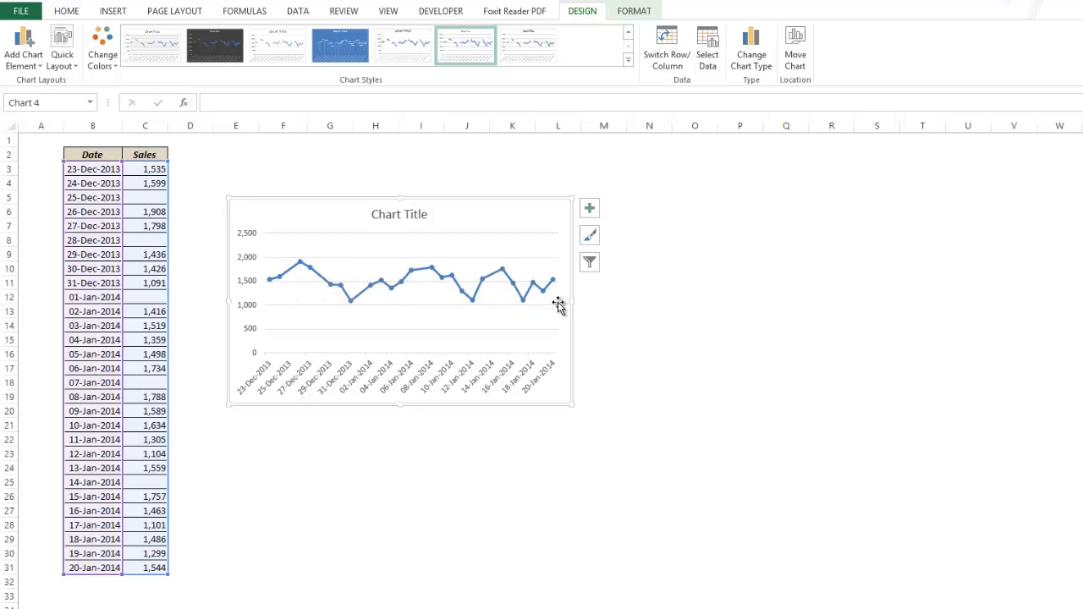
{"action": "mouse_move", "coordinate": [321, 315]}
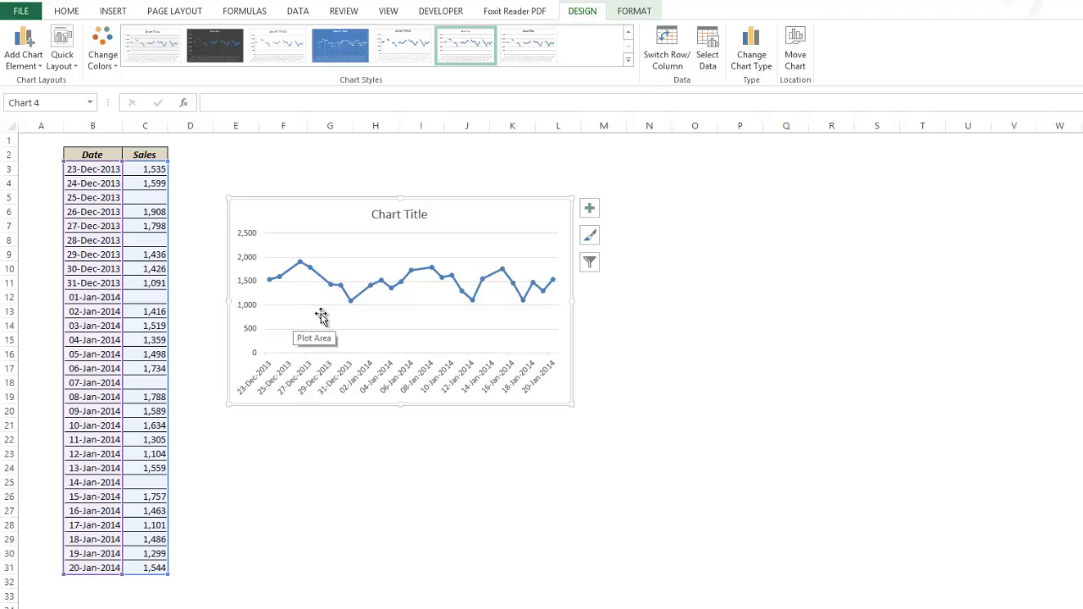
{"action": "mouse_move", "coordinate": [353, 322]}
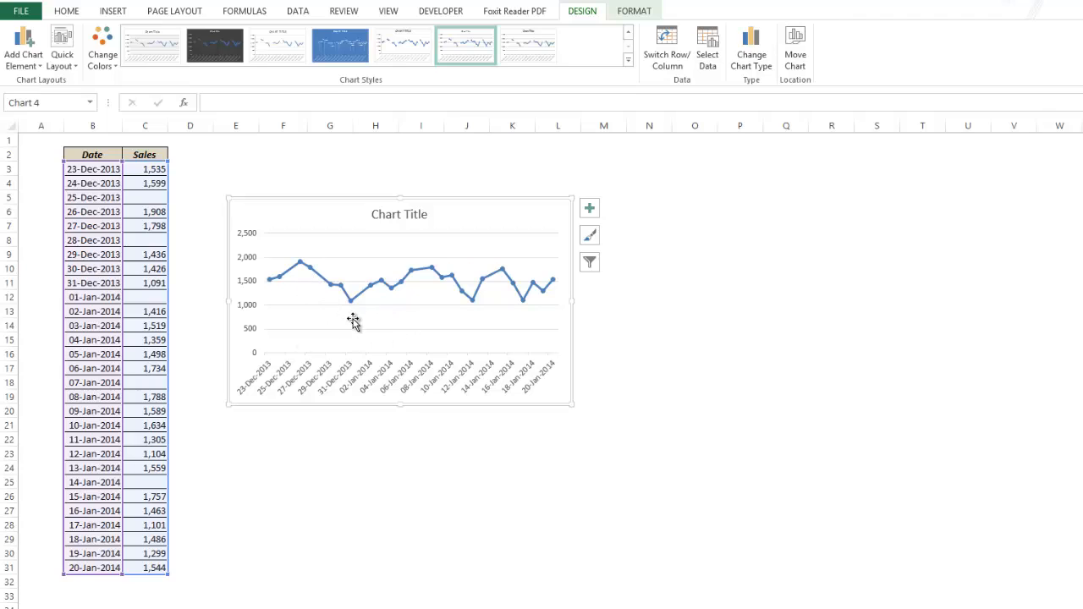
{"action": "mouse_move", "coordinate": [351, 347]}
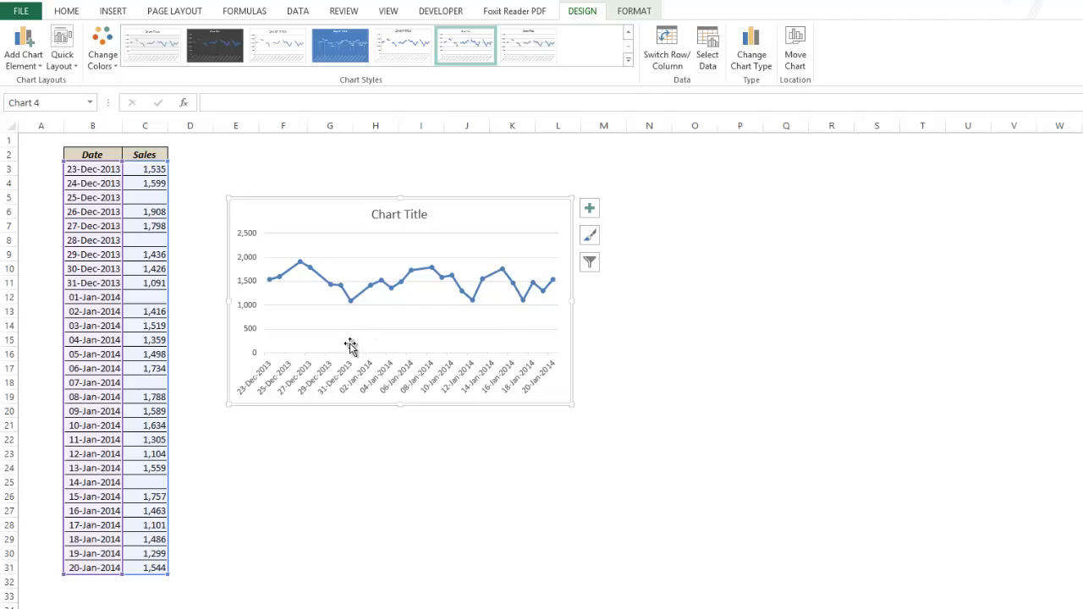
{"action": "mouse_move", "coordinate": [303, 304]}
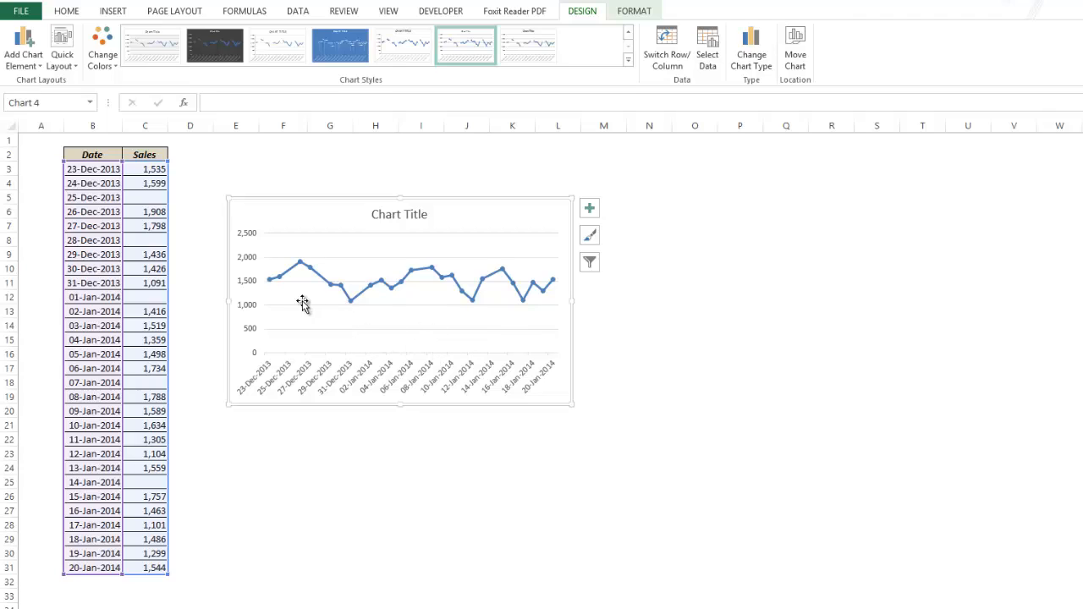
{"action": "mouse_move", "coordinate": [516, 319]}
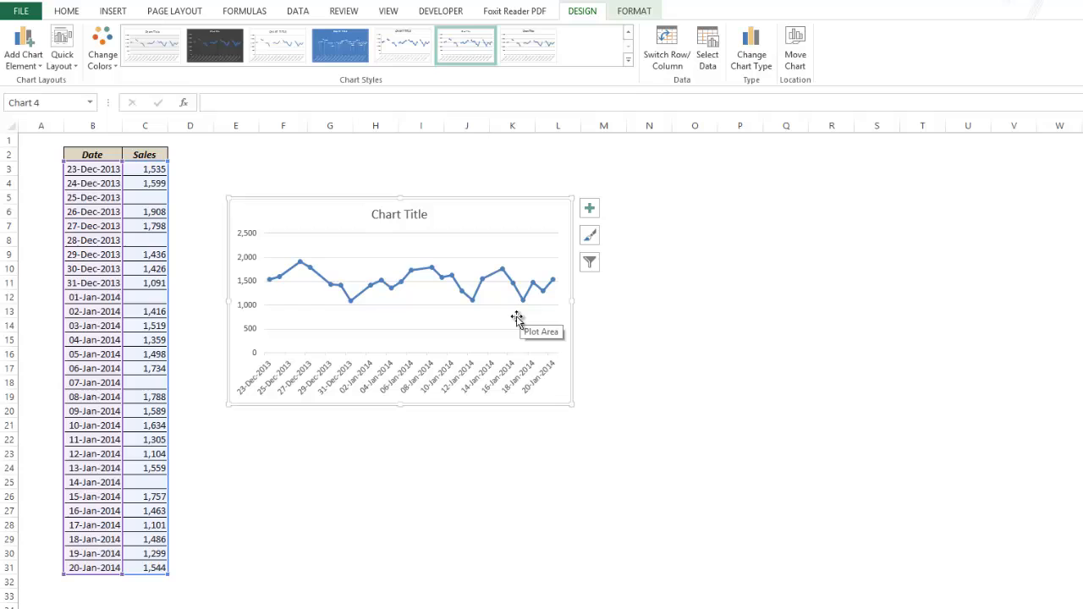
{"action": "mouse_move", "coordinate": [368, 301]}
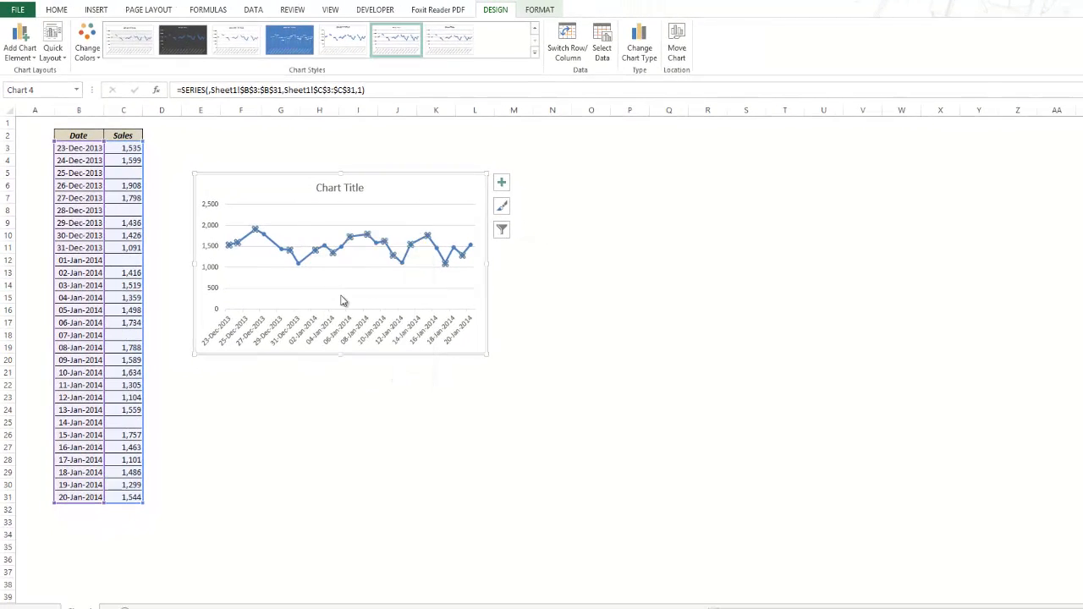
Change the sales chart type to Clustered Column
{"action": "left_click", "coordinate": [639, 38]}
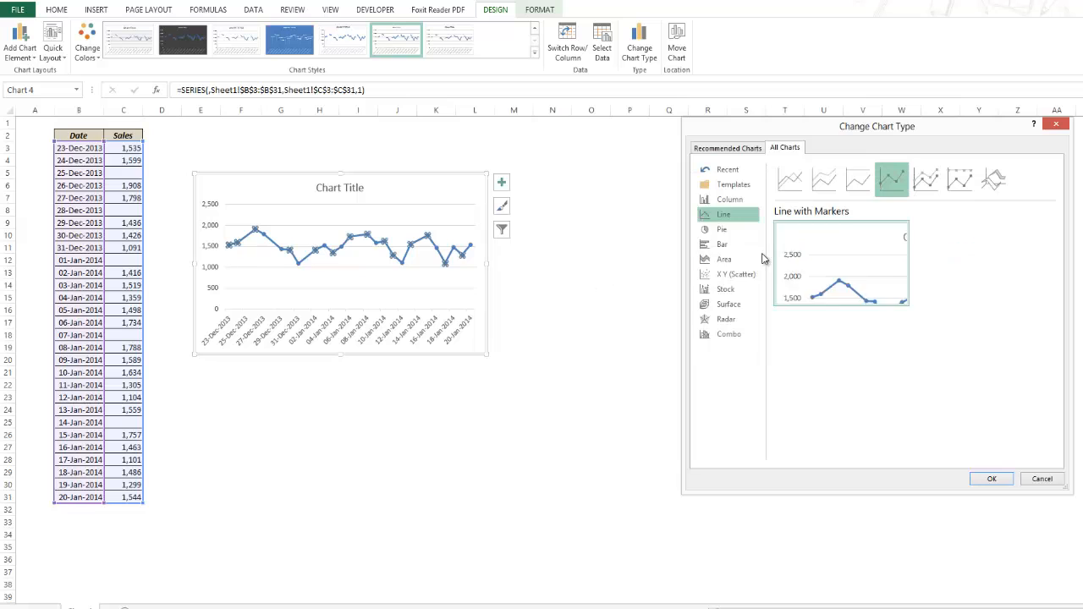
{"action": "left_click", "coordinate": [729, 199]}
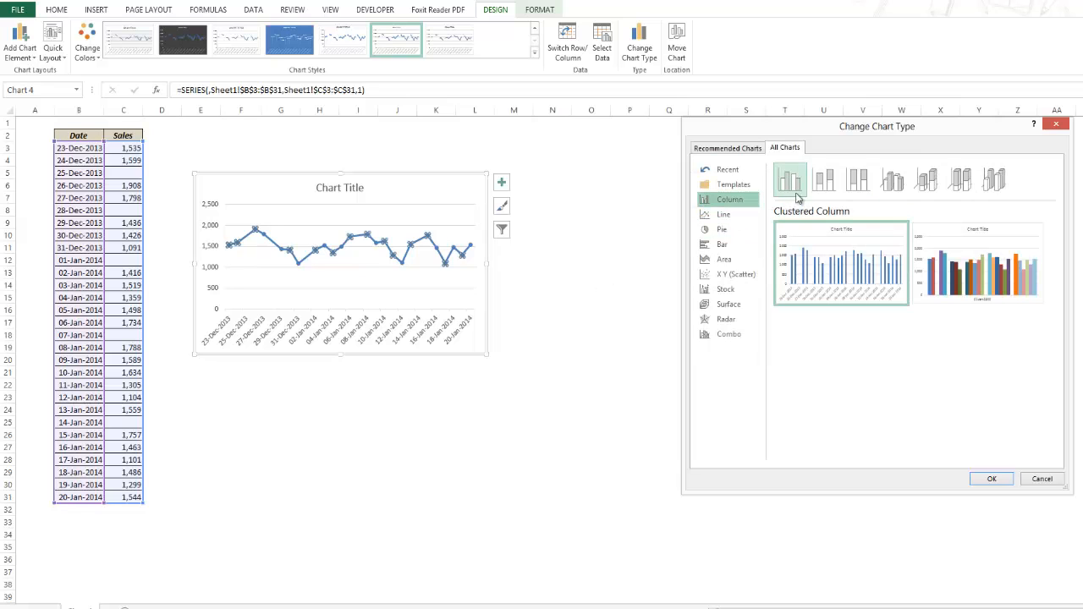
{"action": "left_click", "coordinate": [991, 478]}
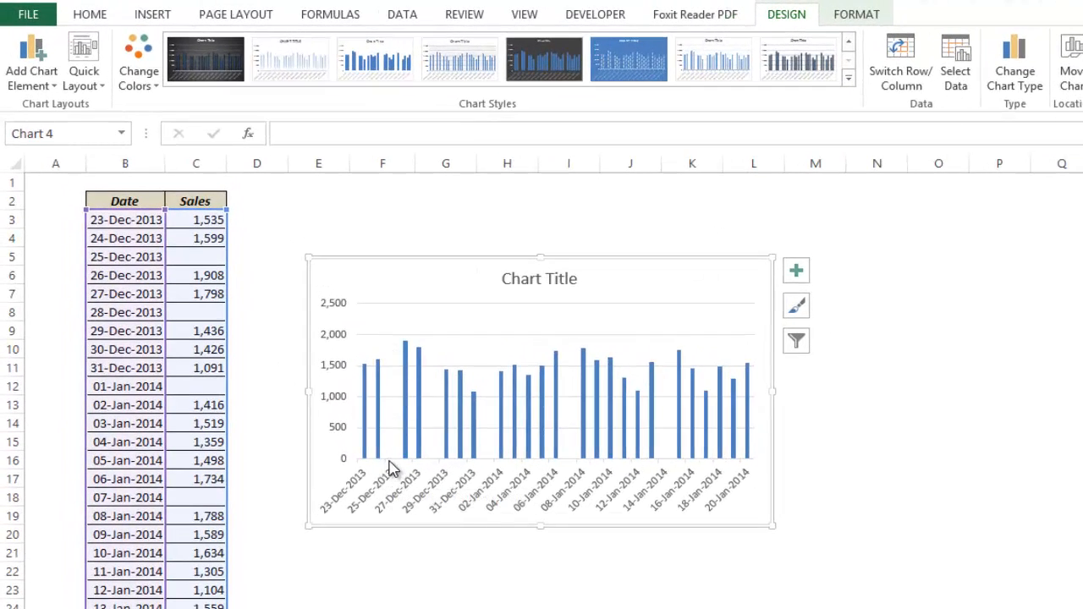
{"action": "mouse_move", "coordinate": [391, 464]}
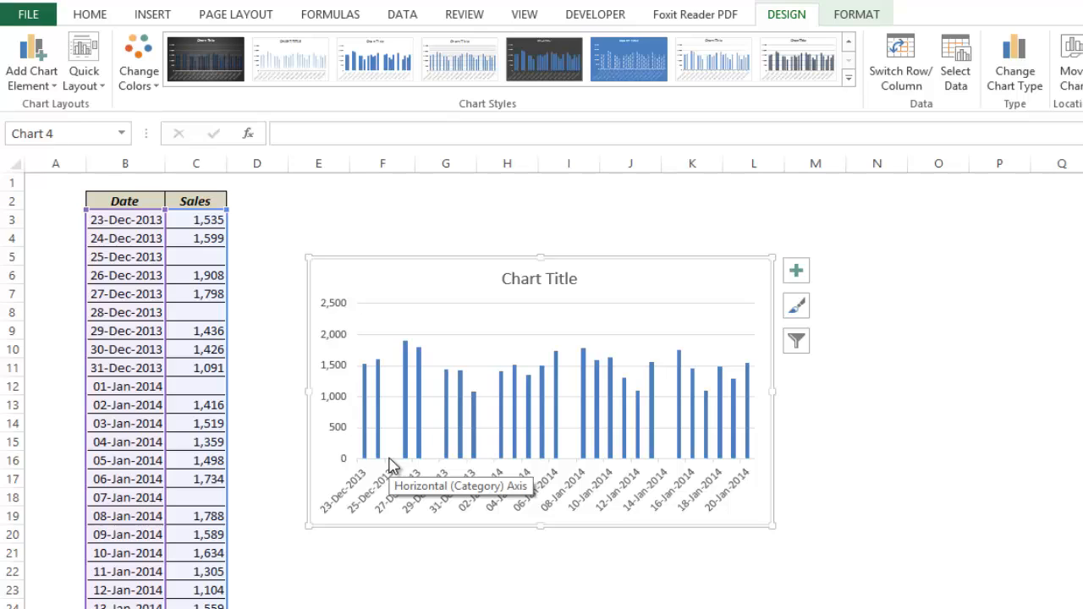
{"action": "mouse_move", "coordinate": [400, 403]}
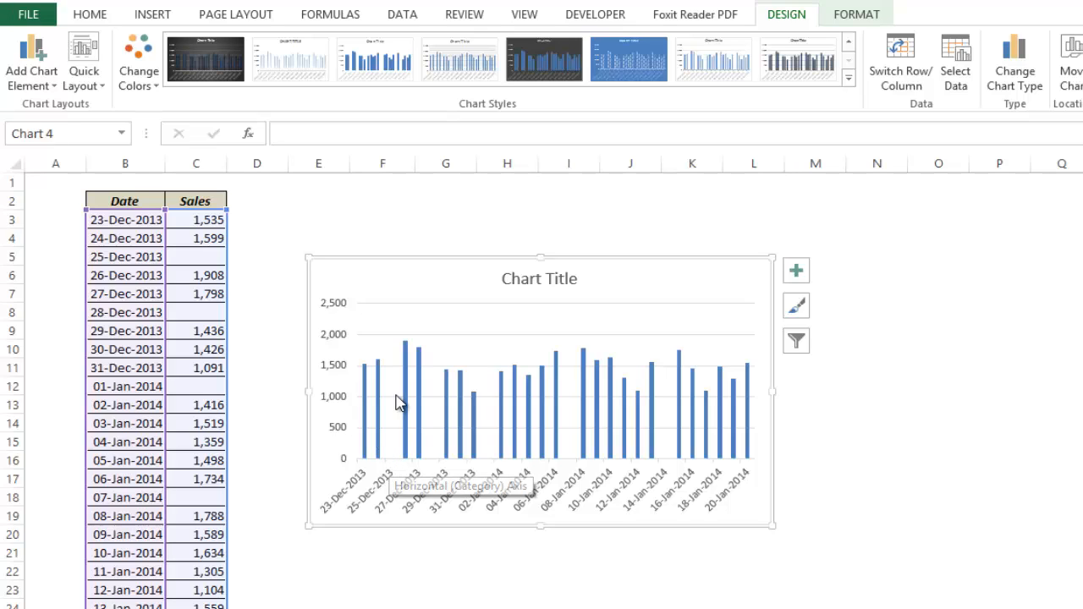
{"action": "mouse_move", "coordinate": [419, 397]}
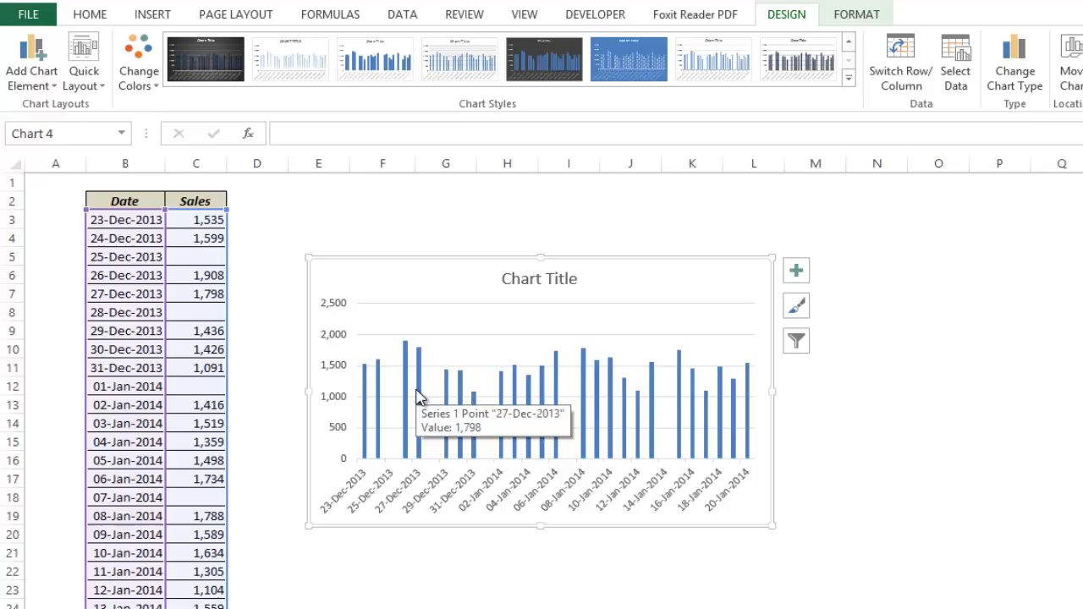
{"action": "mouse_move", "coordinate": [457, 392]}
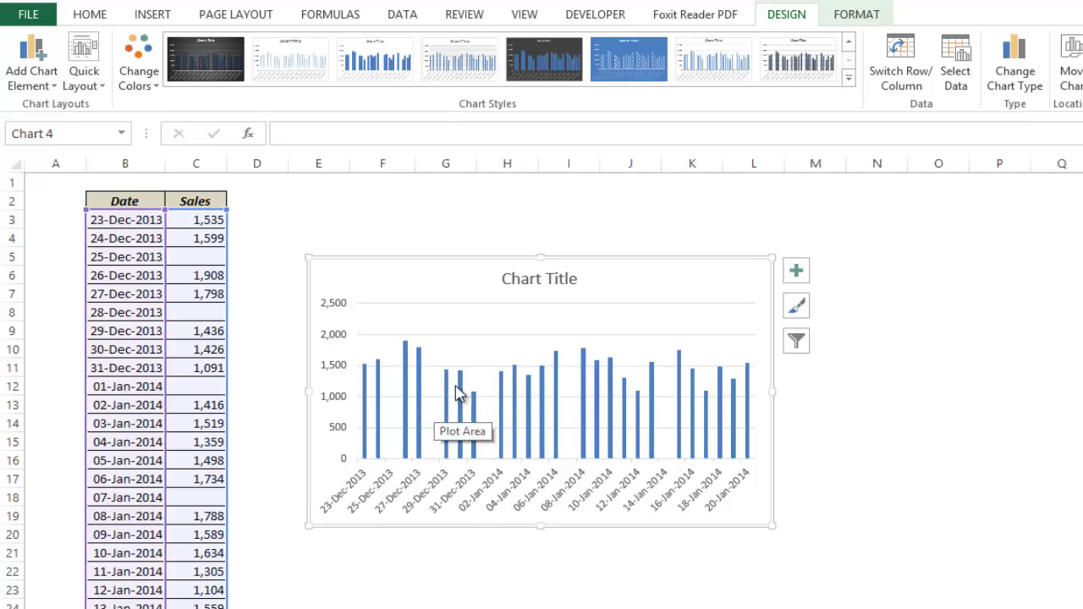
{"action": "mouse_move", "coordinate": [470, 385]}
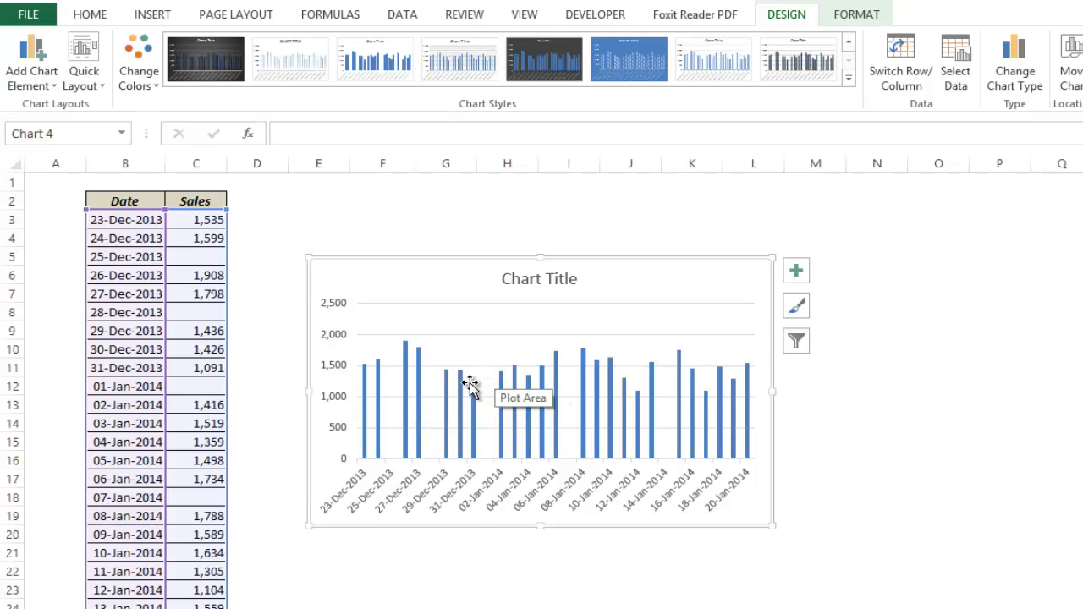
{"action": "mouse_move", "coordinate": [500, 389]}
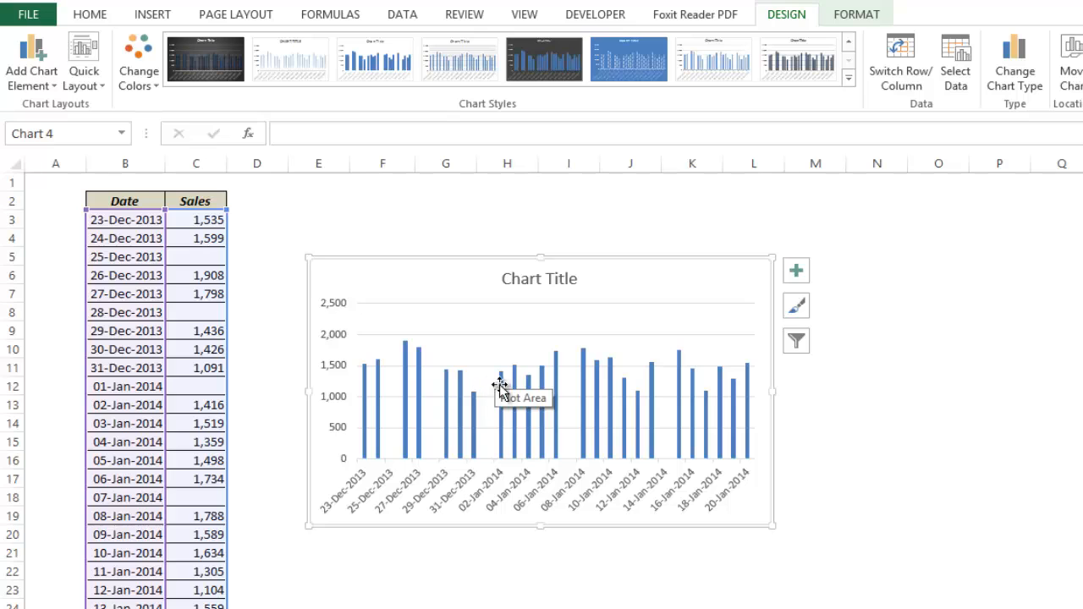